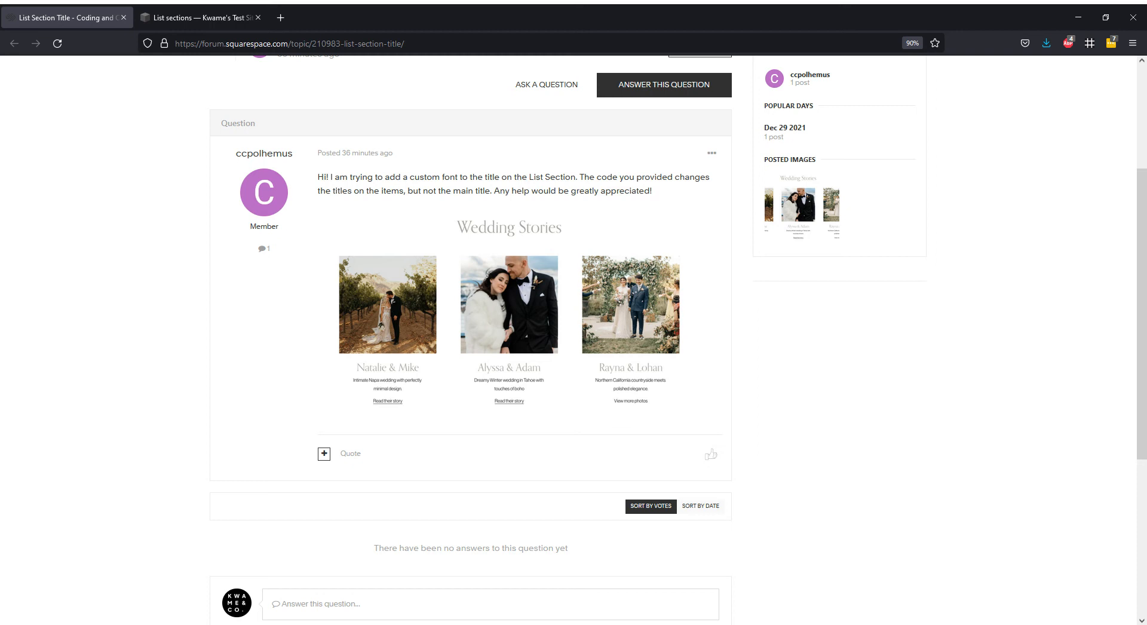
pyautogui.moveTo(489, 238)
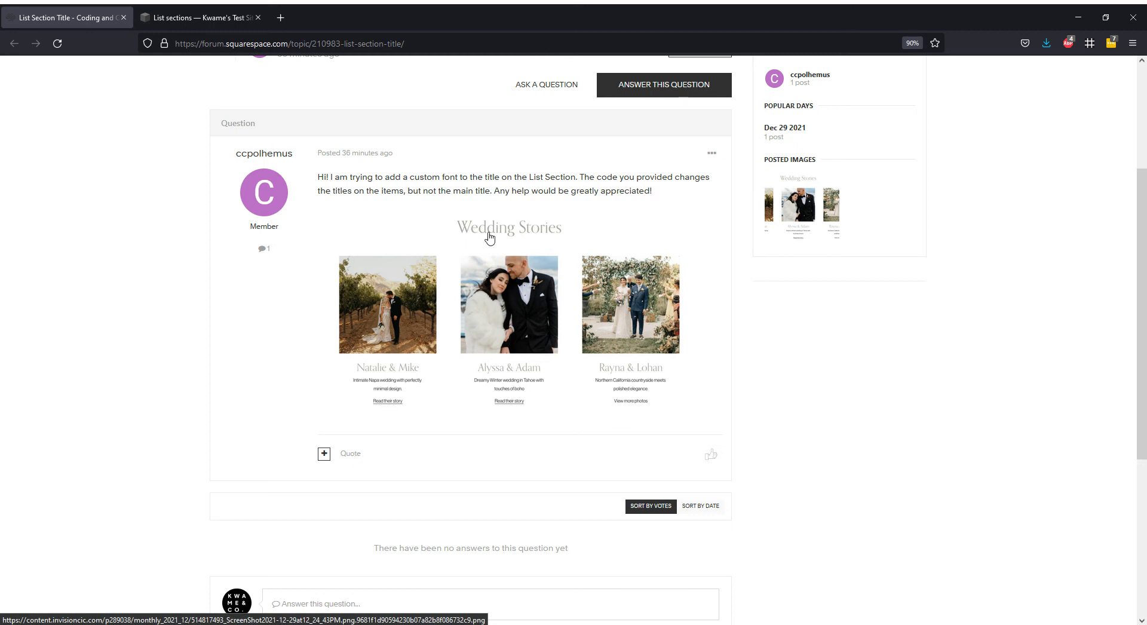
pyautogui.moveTo(508, 237)
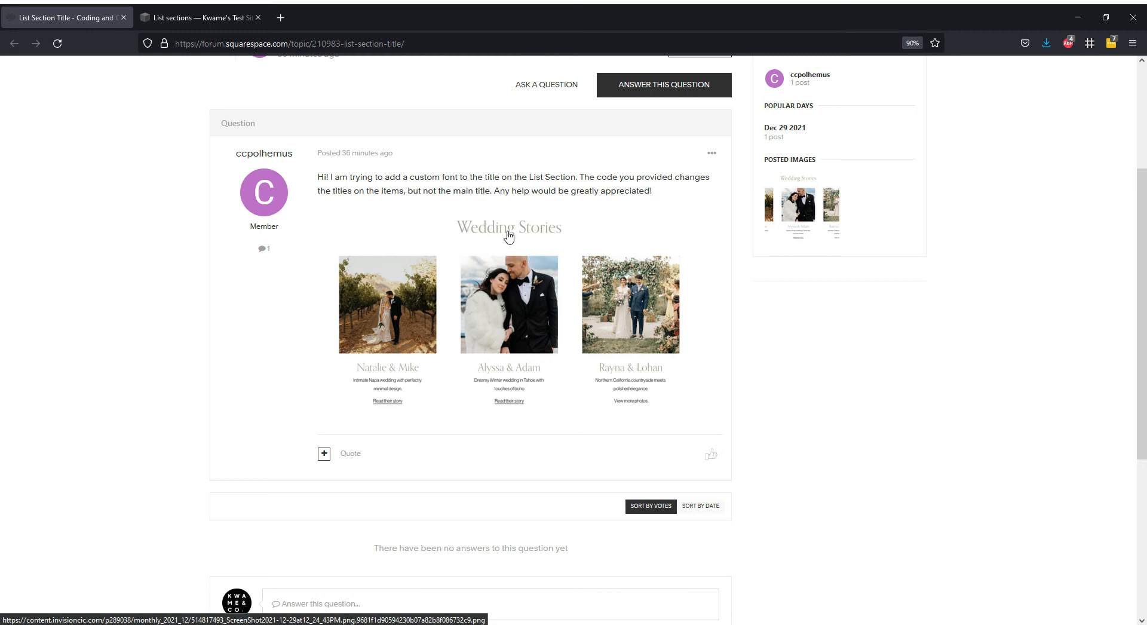
pyautogui.moveTo(510, 188)
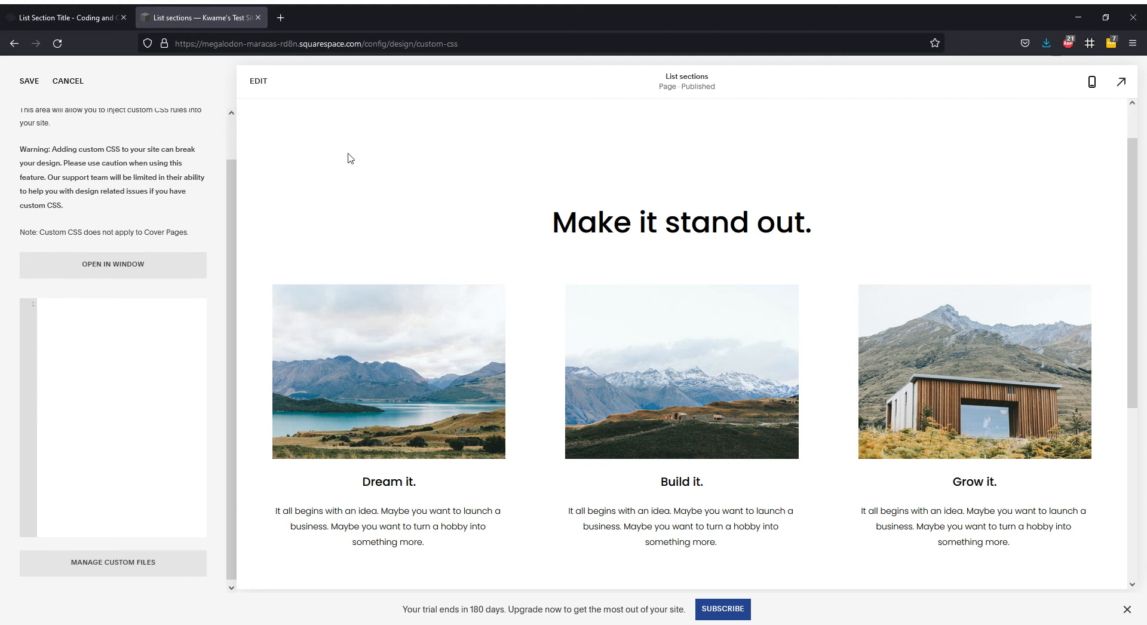
pyautogui.moveTo(267, 210)
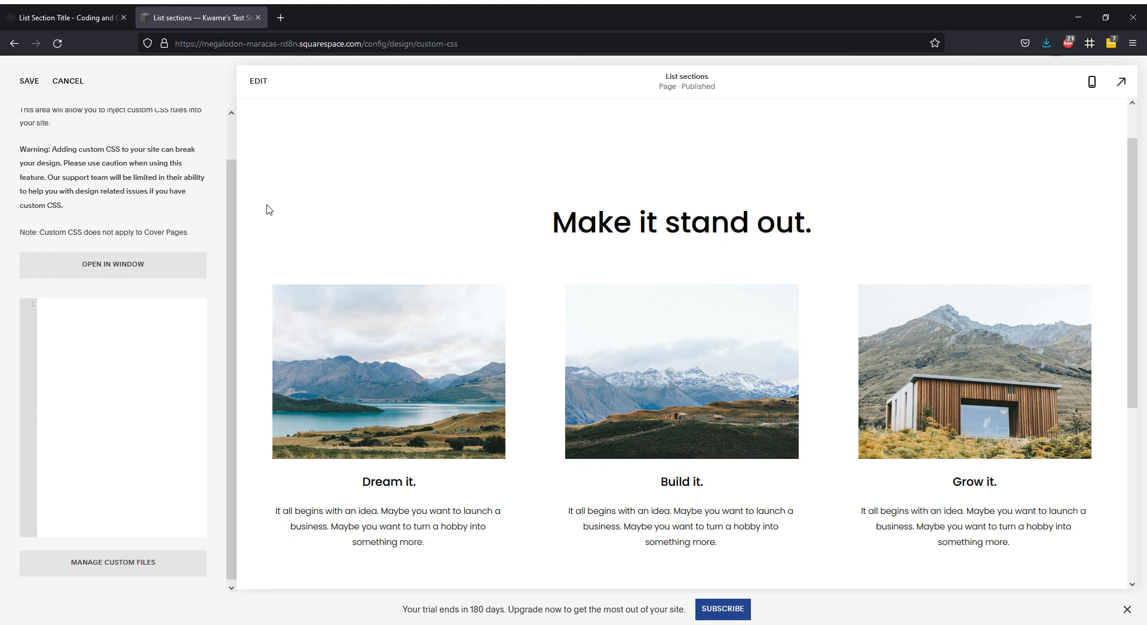
pyautogui.moveTo(682, 273)
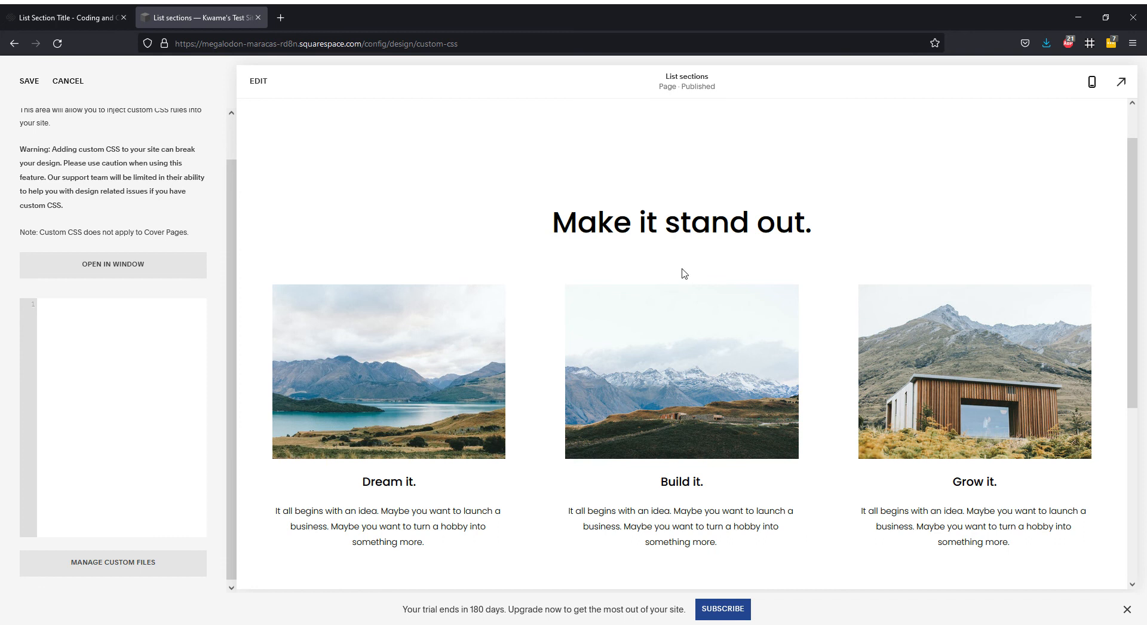
# Place the cursor in the empty Custom CSS editor to start writing rules
pyautogui.click(680, 370)
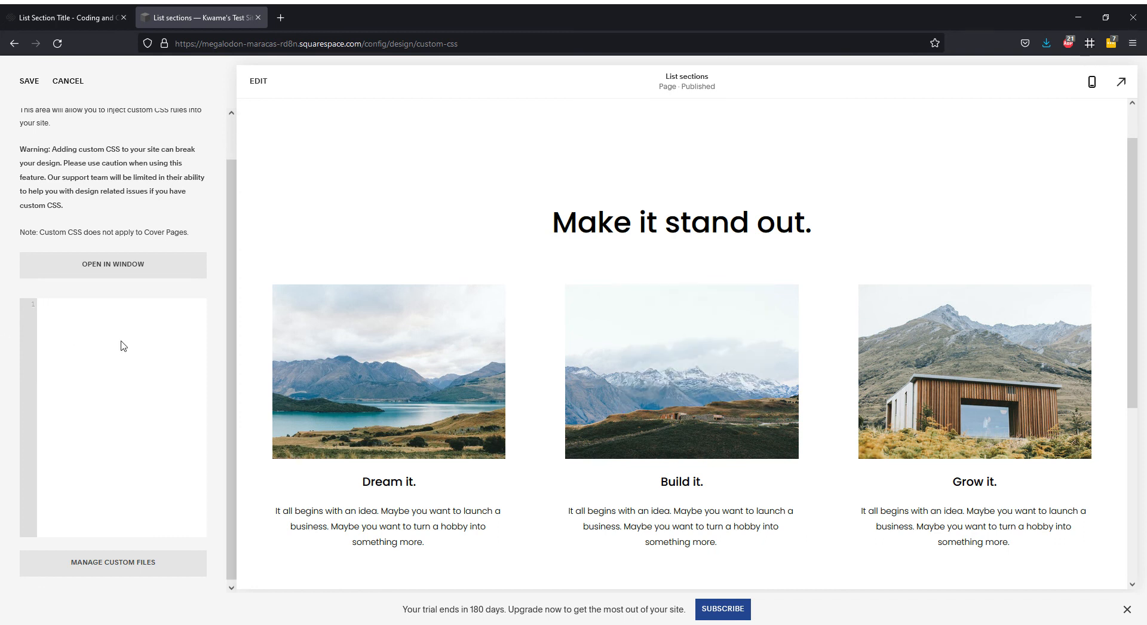
# Write section[data-section-id="61cccdc38754b867758ddd65"] .list-section-title p { font-family: "Custom"; }
pyautogui.write('section[data-section-id="61cccdc38754b867758ddd65"] {')
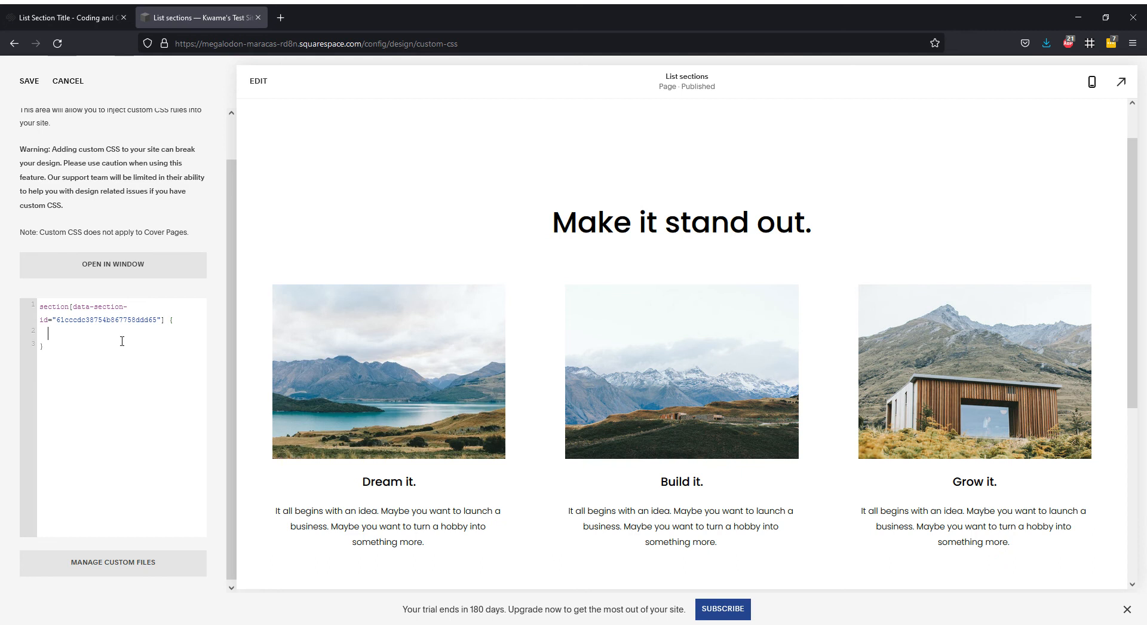
pyautogui.moveTo(685, 216)
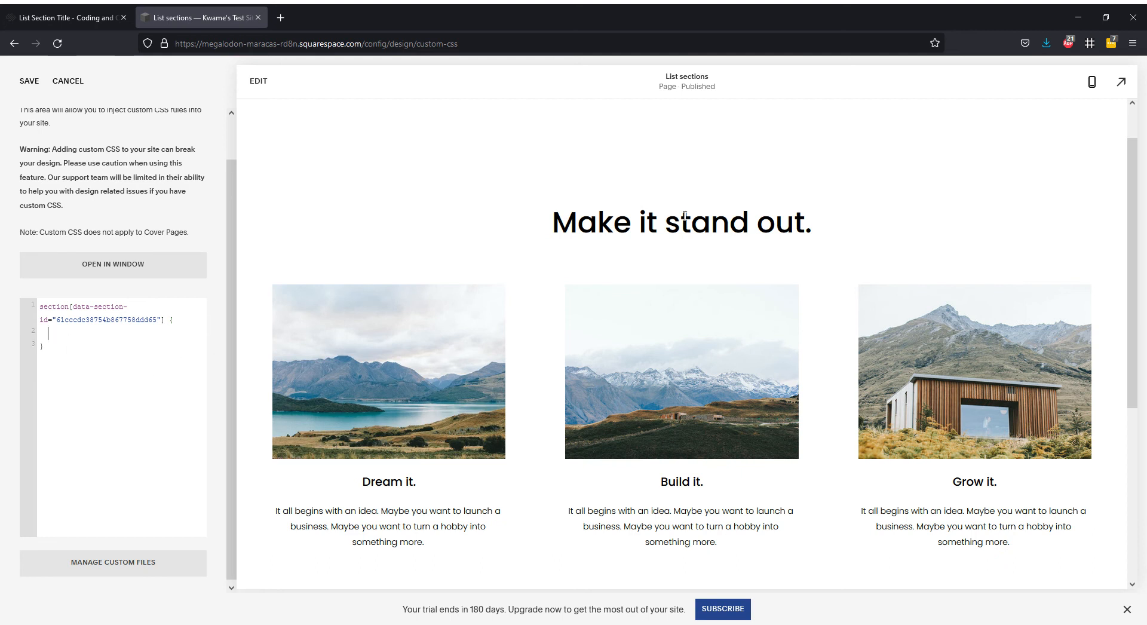
pyautogui.moveTo(1001, 381)
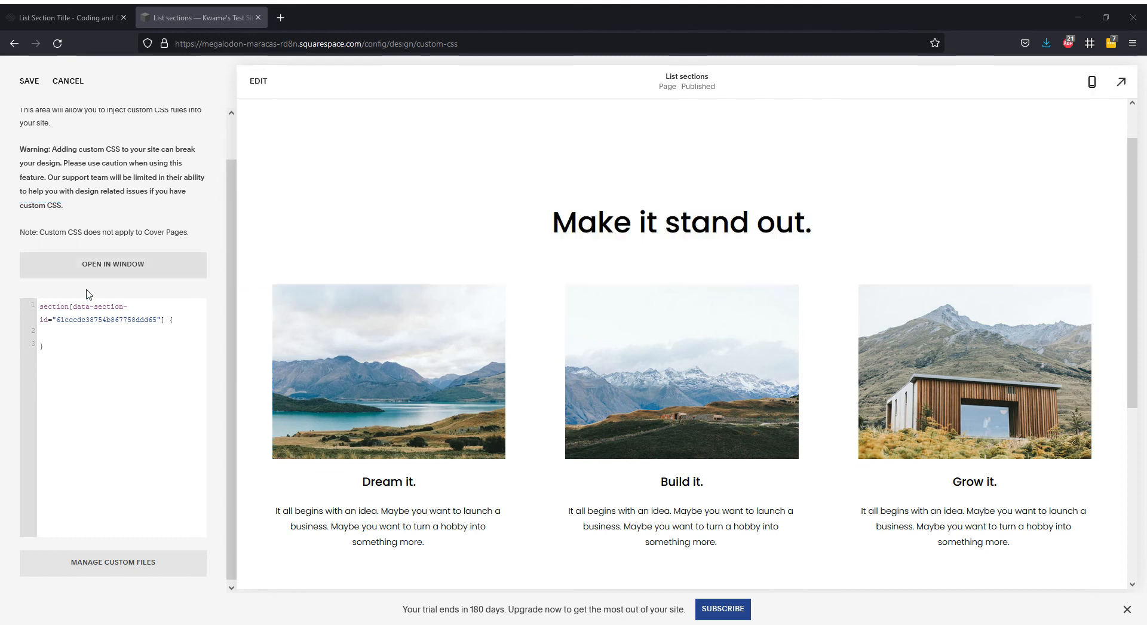
pyautogui.write('.list-section-title')
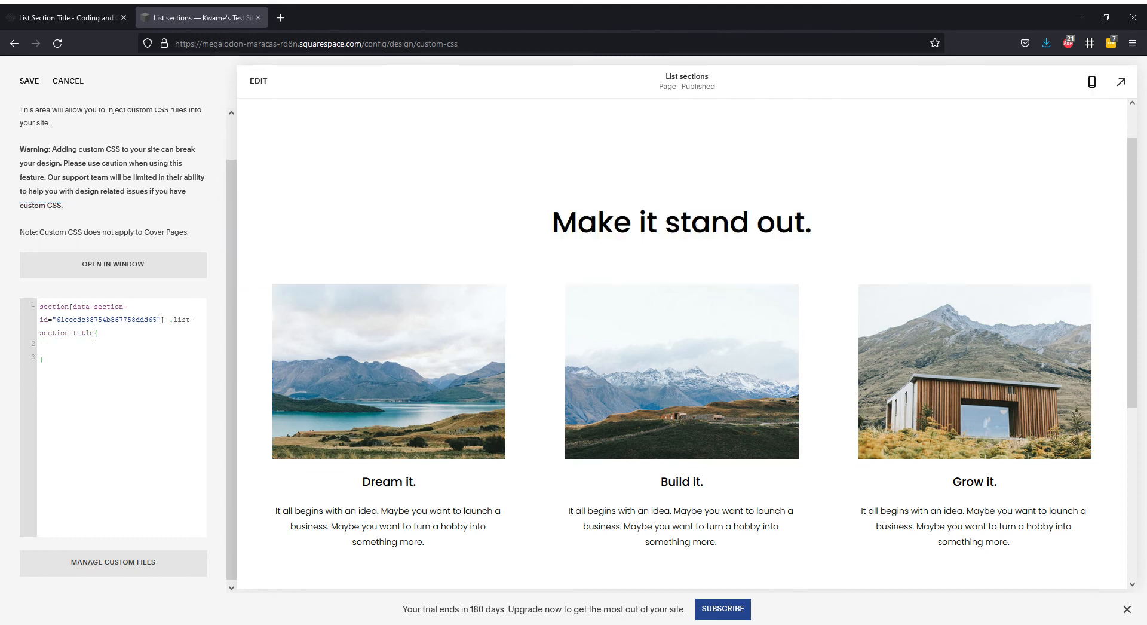
pyautogui.write('p')
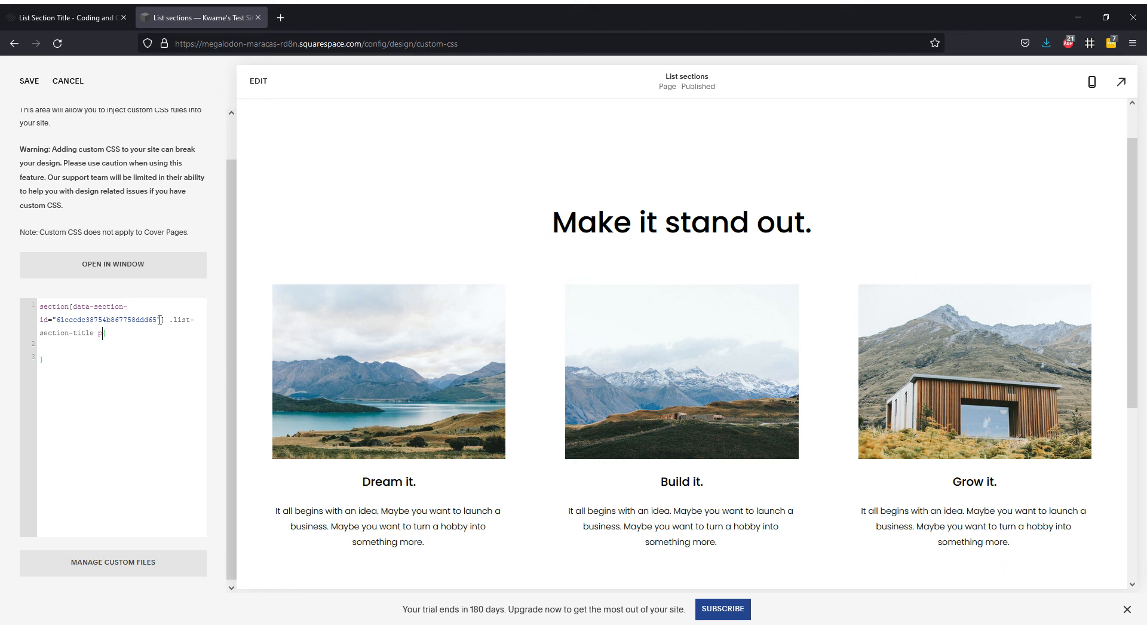
pyautogui.write('font-fam')
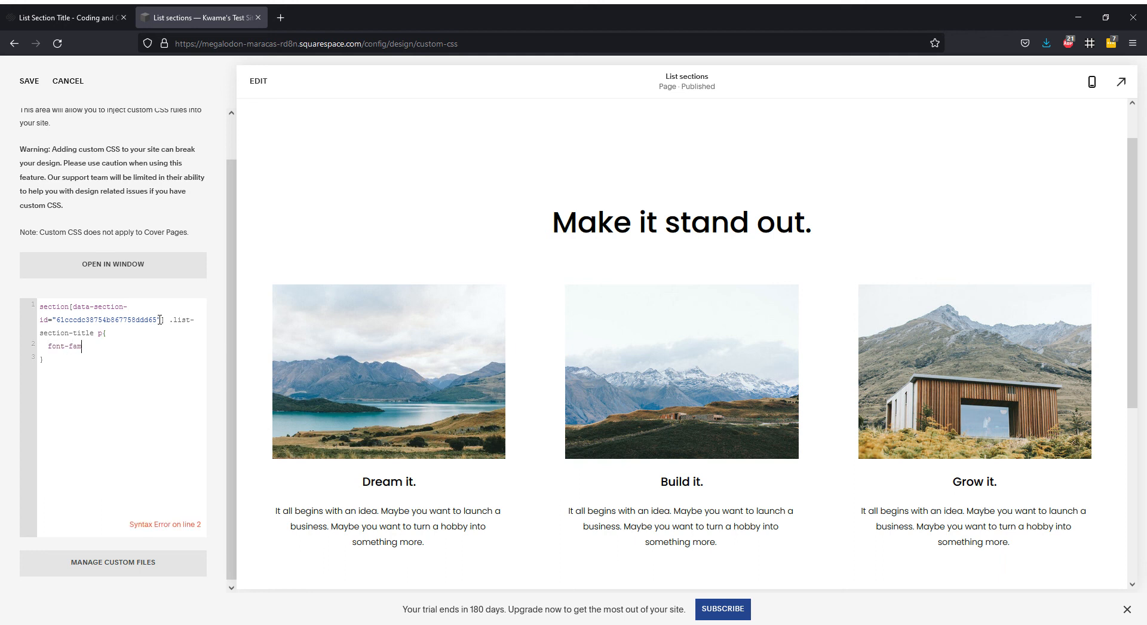
pyautogui.write('ily: "Cu')
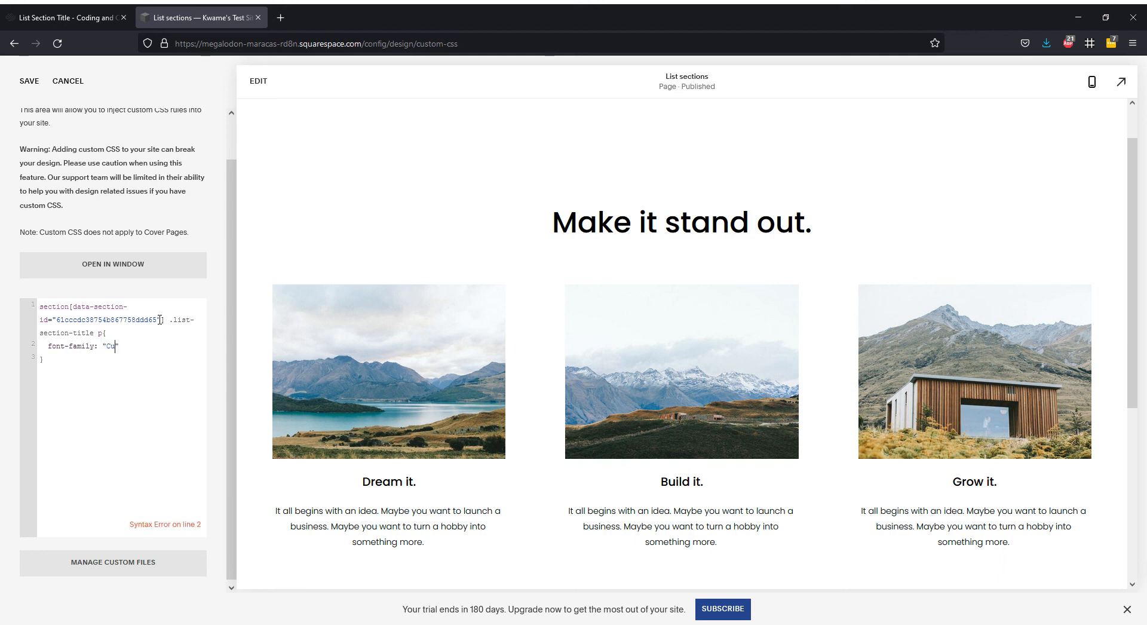
pyautogui.write('stom";')
pyautogui.write('@')
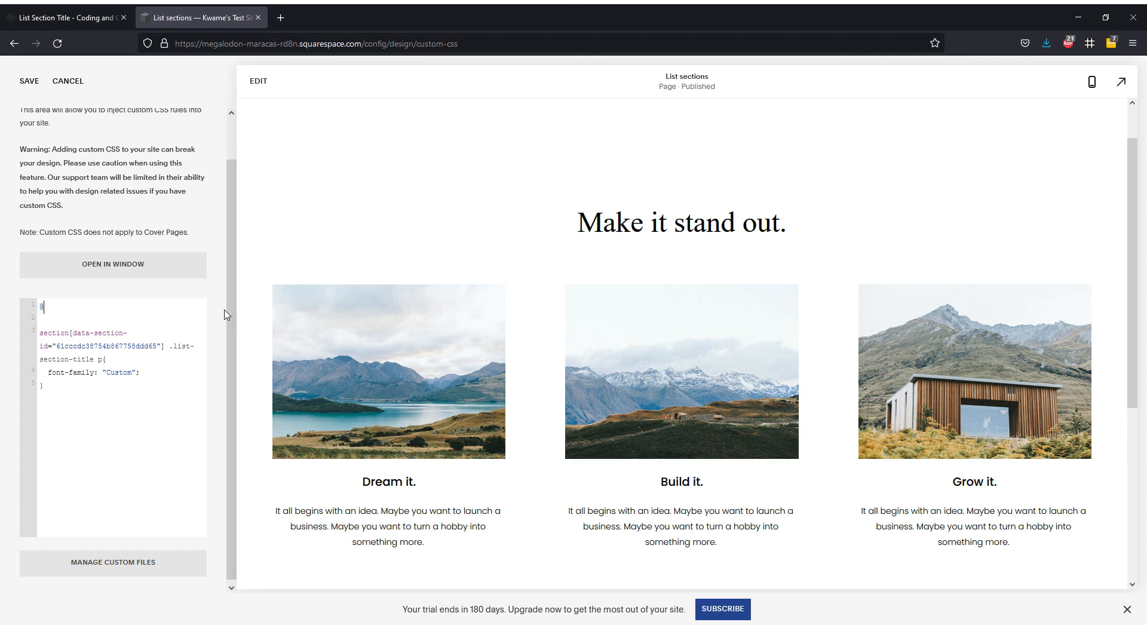
pyautogui.write('font-face {')
pyautogui.write('font-family')
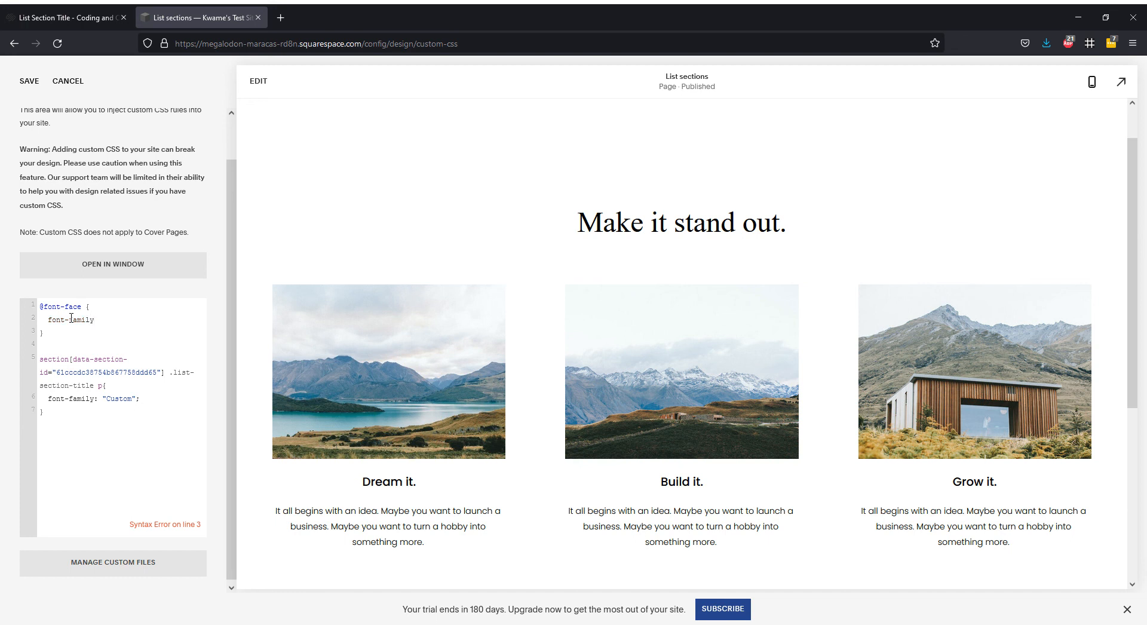
pyautogui.write(': "Custom";')
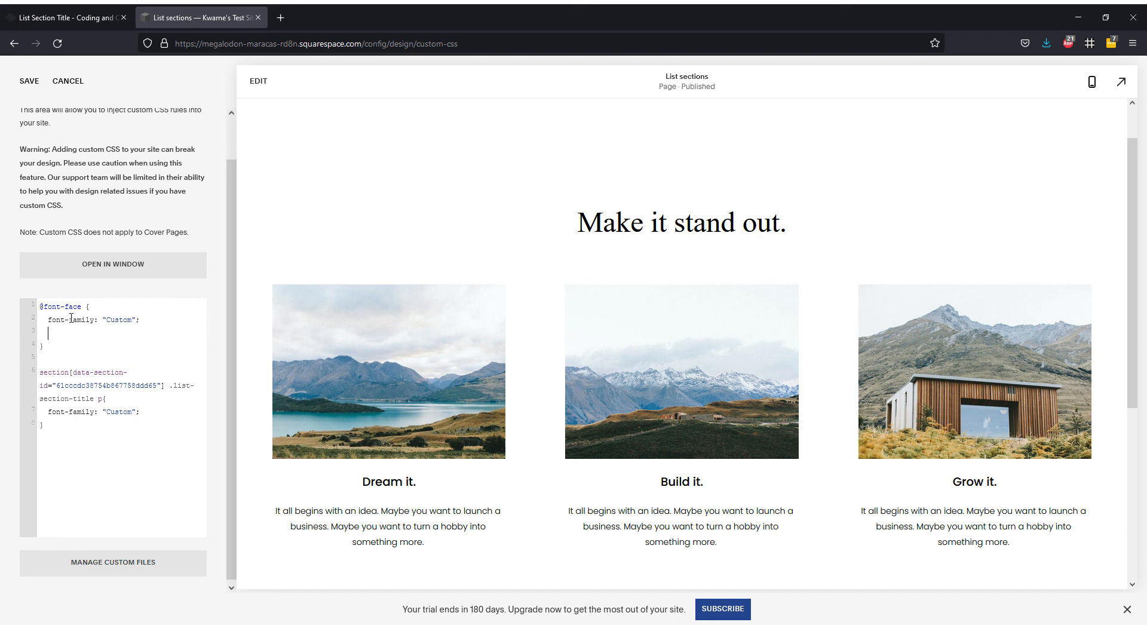
pyautogui.write('src: ur')
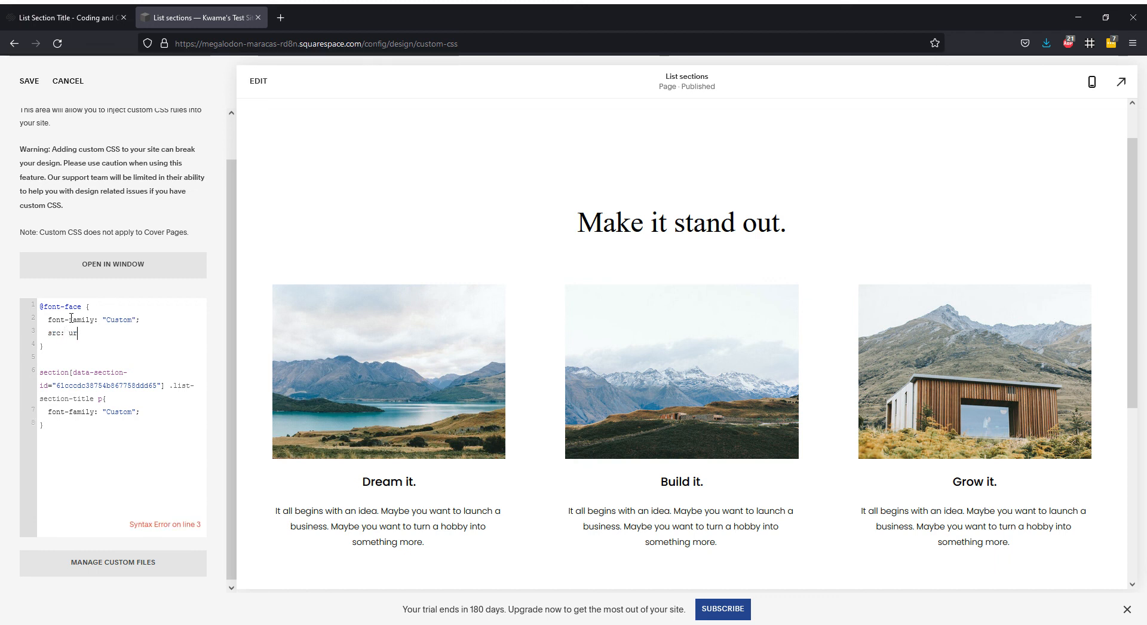
pyautogui.write('l')
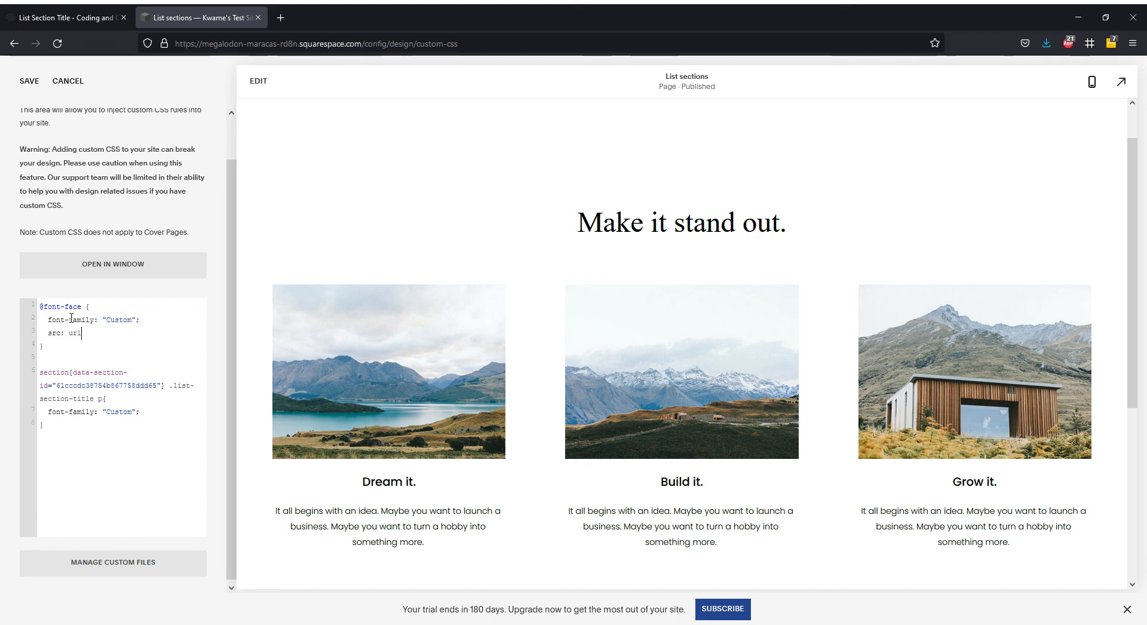
pyautogui.write('()')
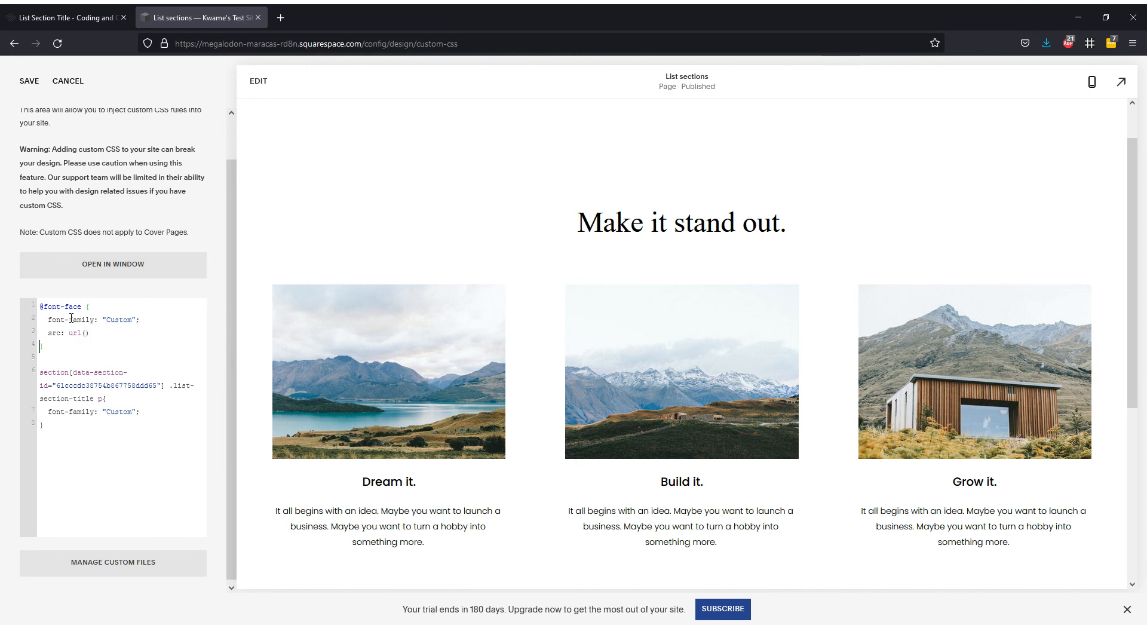
pyautogui.click(81, 332)
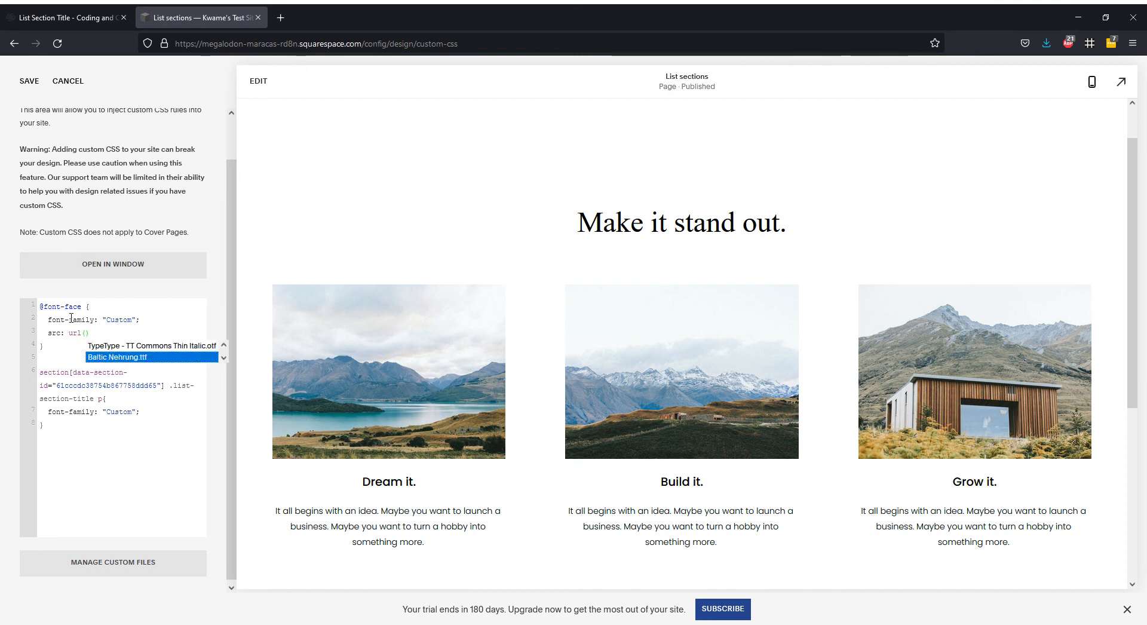
pyautogui.click(117, 357)
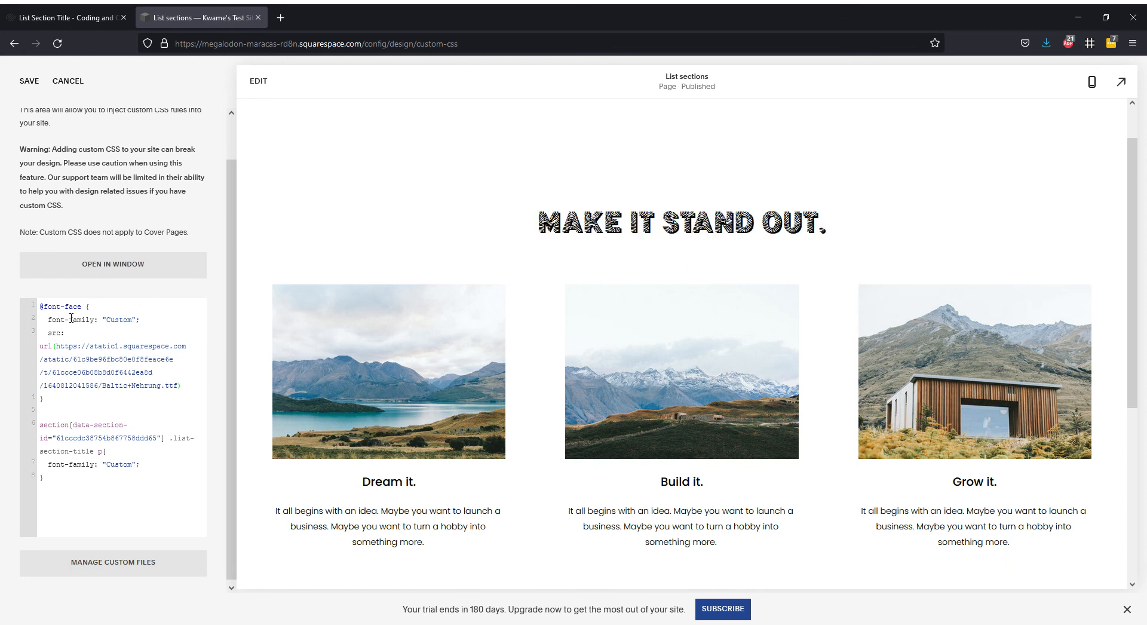
pyautogui.click(186, 385)
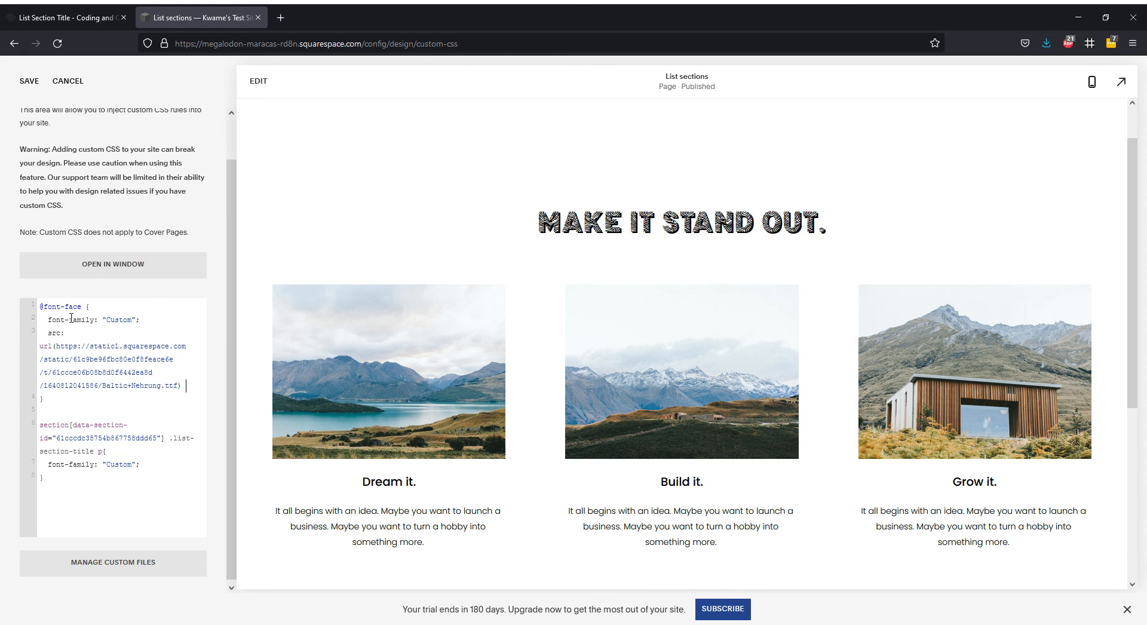
pyautogui.write('format("truetype')
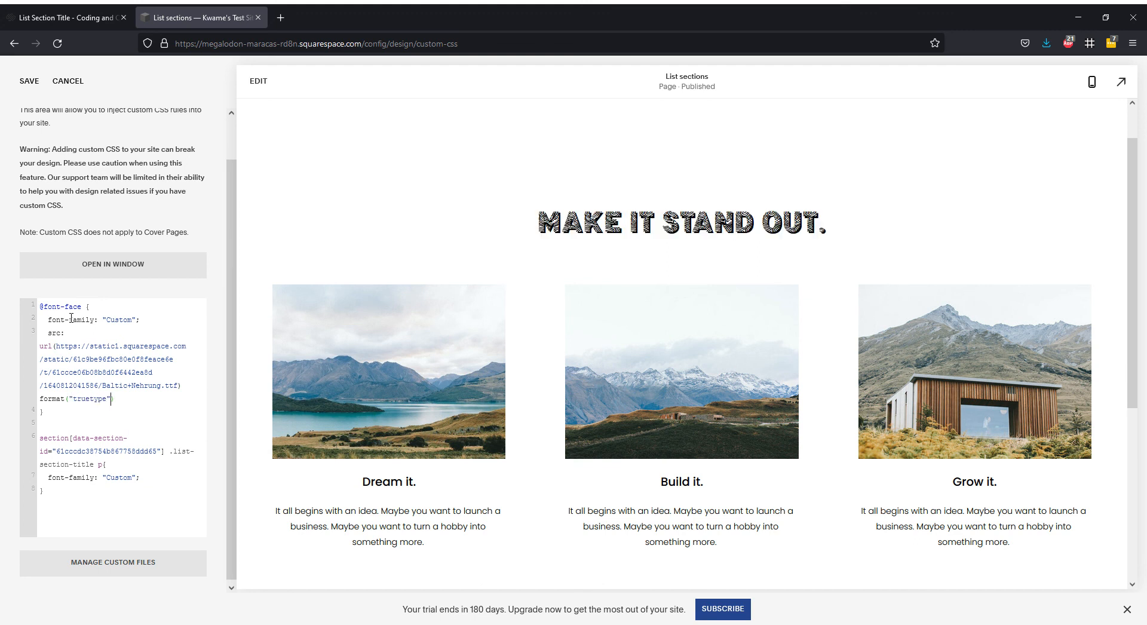
pyautogui.write(';')
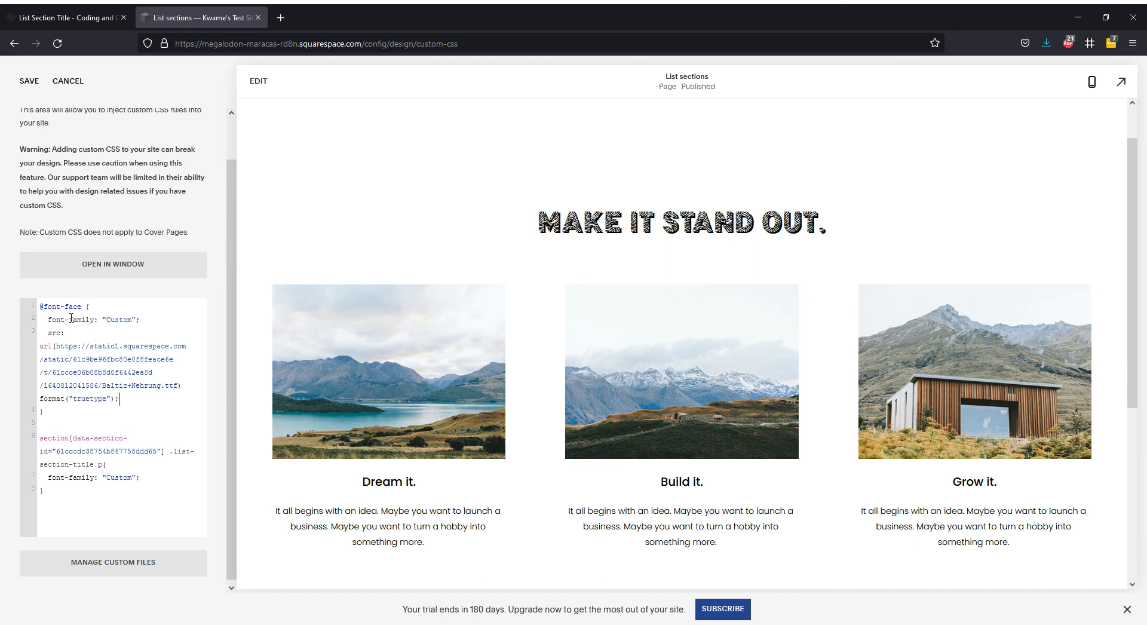
pyautogui.moveTo(492, 110)
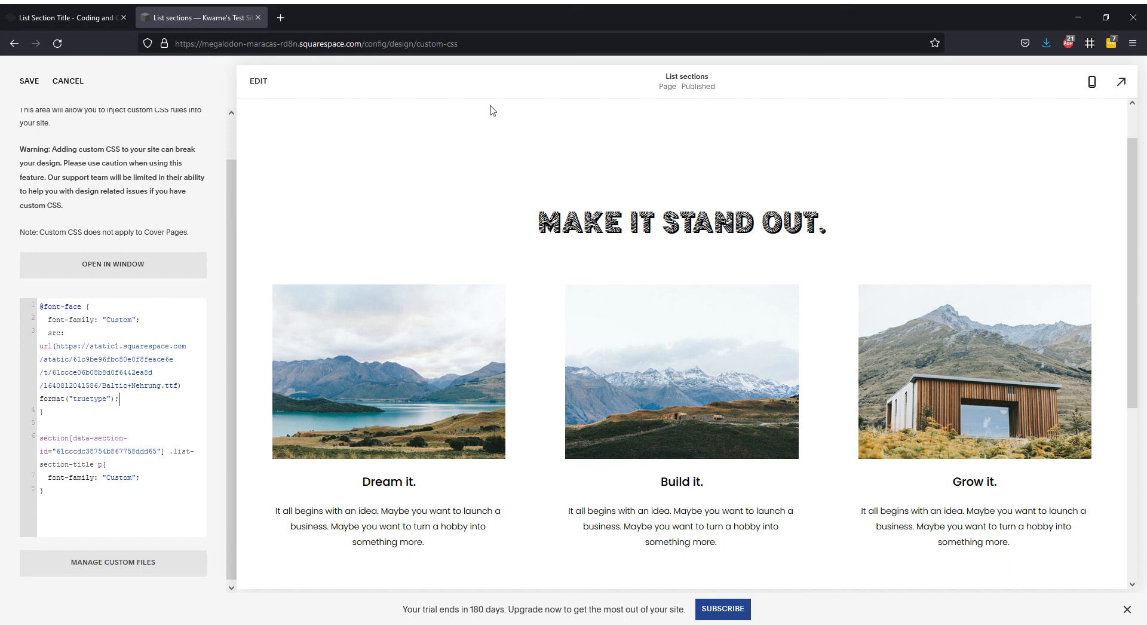
# Trim the title rule's selector to .list-section-title p, dropping the section id prefix
pyautogui.click(30, 80)
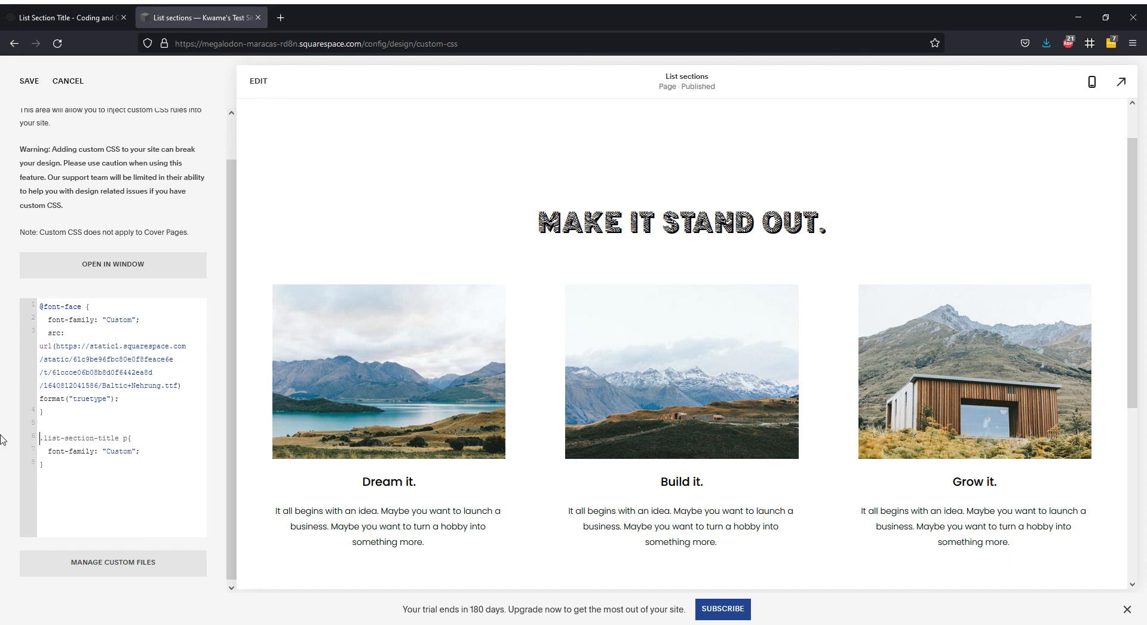
pyautogui.moveTo(256, 464)
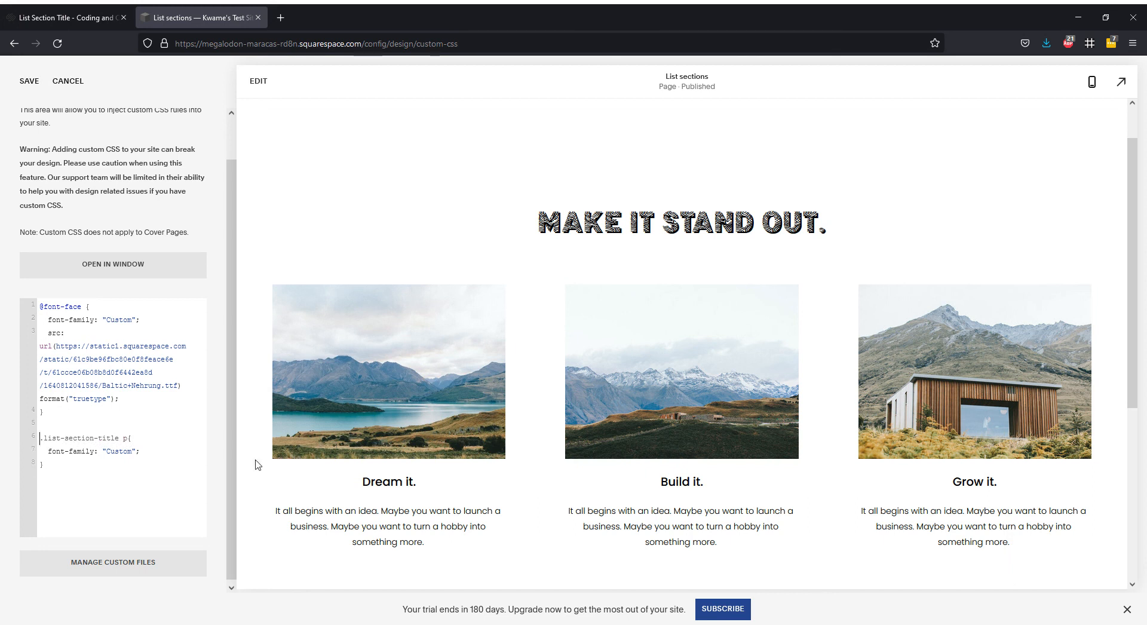